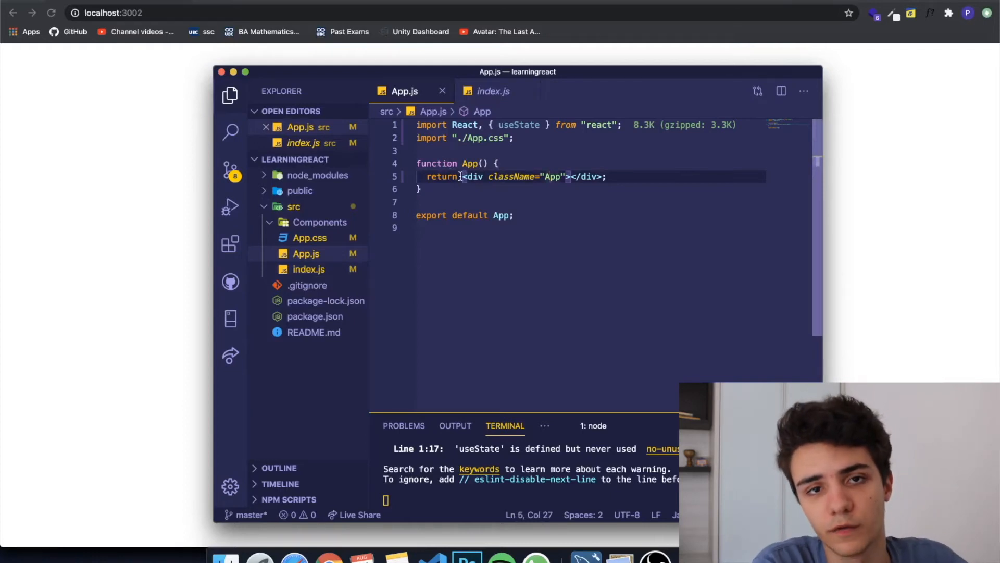
{"action": "mouse_move", "coordinate": [465, 299]}
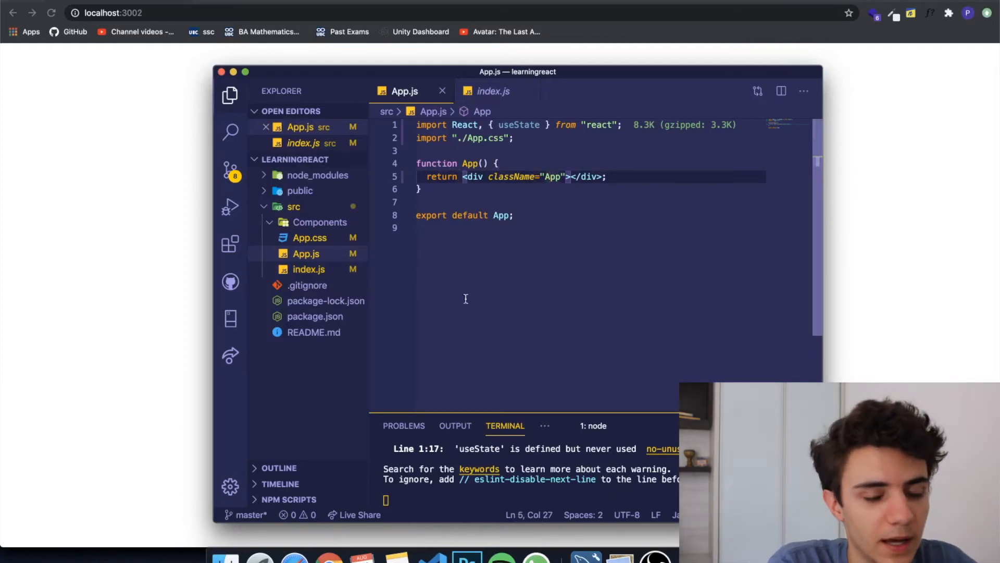
{"action": "mouse_move", "coordinate": [733, 285]}
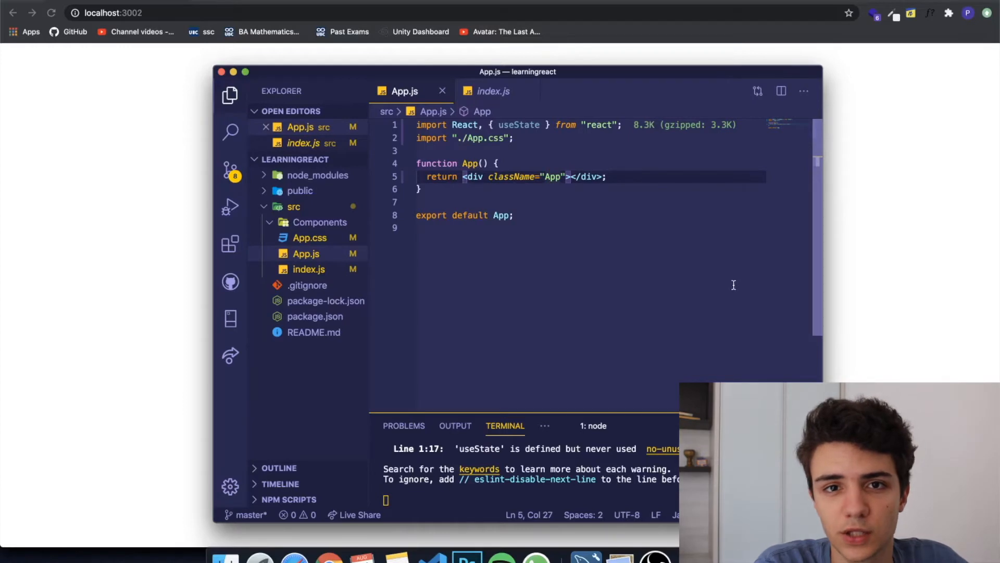
{"action": "mouse_move", "coordinate": [438, 207]}
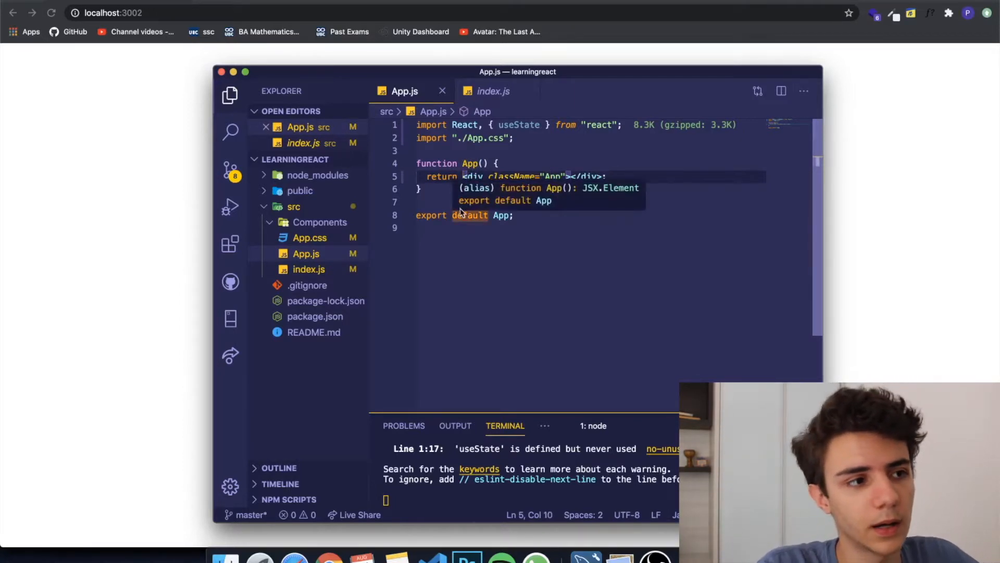
- Review the App component and extend the react import to include useEffect
{"action": "double_click", "coordinate": [518, 125]}
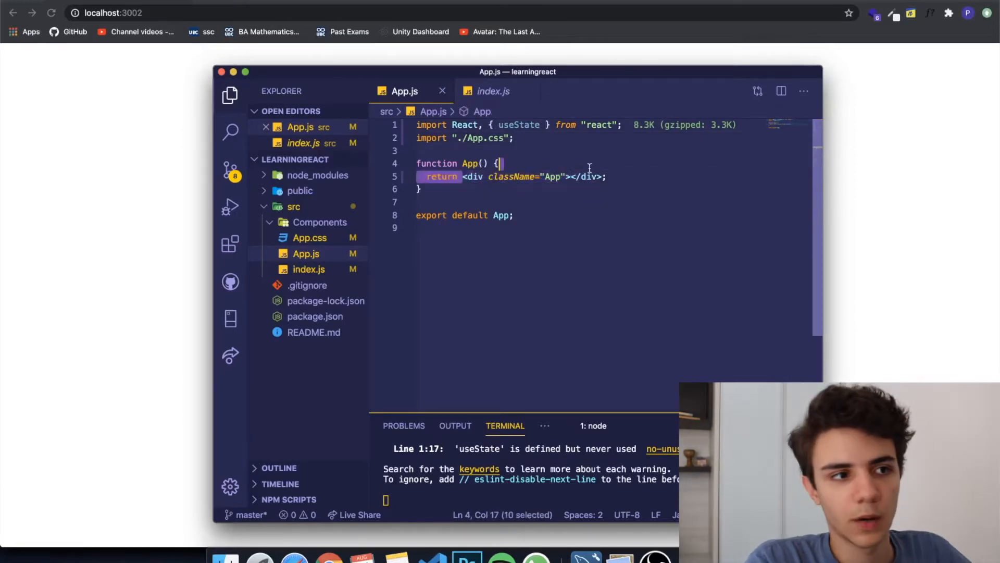
{"action": "left_click_drag", "start_coordinate": [463, 176], "coordinate": [605, 177]}
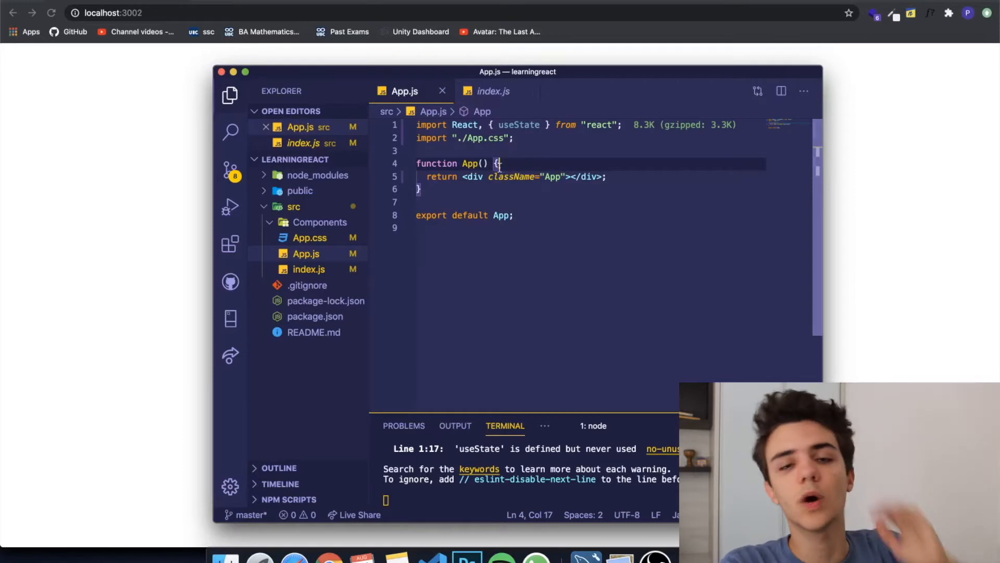
{"action": "mouse_move", "coordinate": [519, 125]}
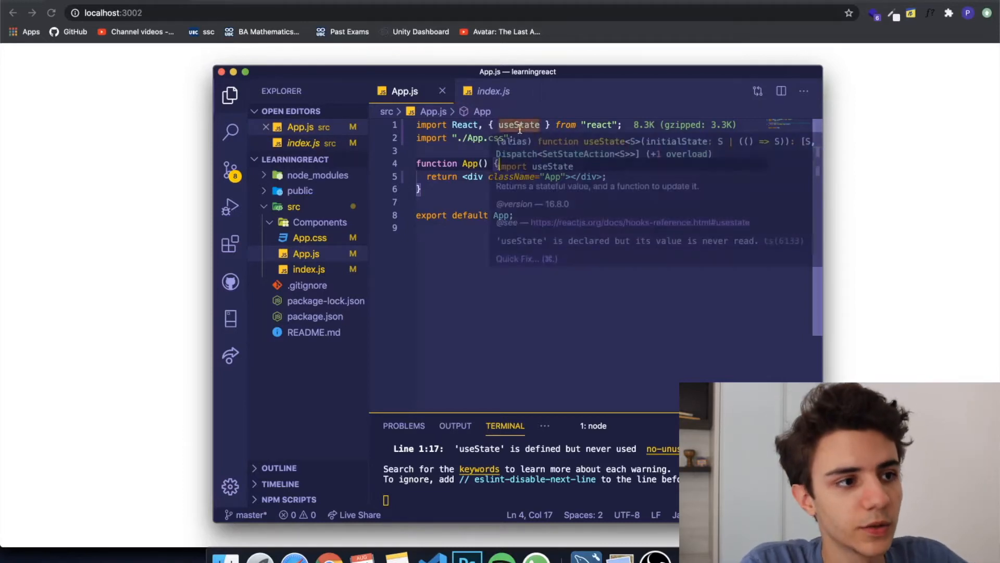
{"action": "left_click", "coordinate": [520, 124]}
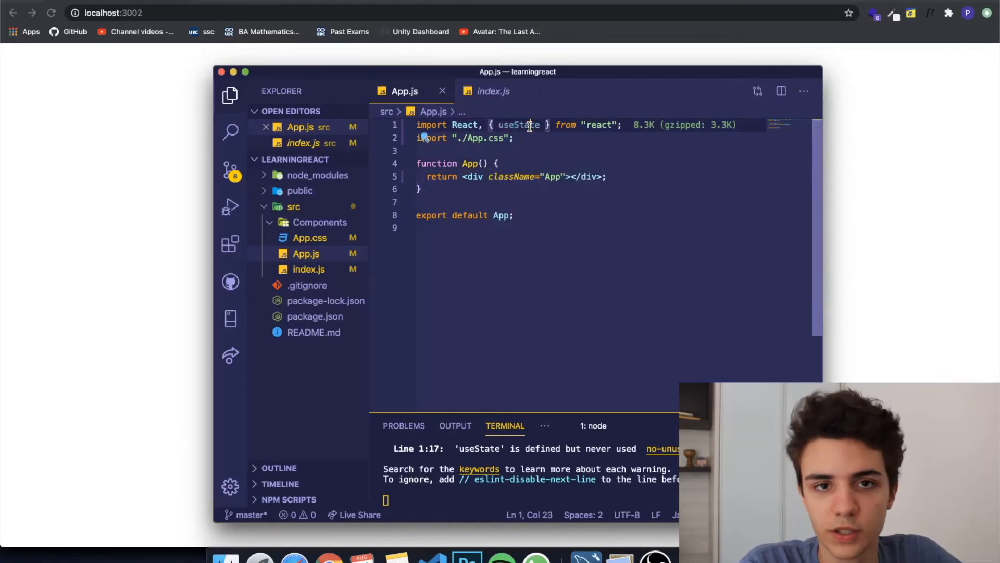
{"action": "mouse_move", "coordinate": [518, 124]}
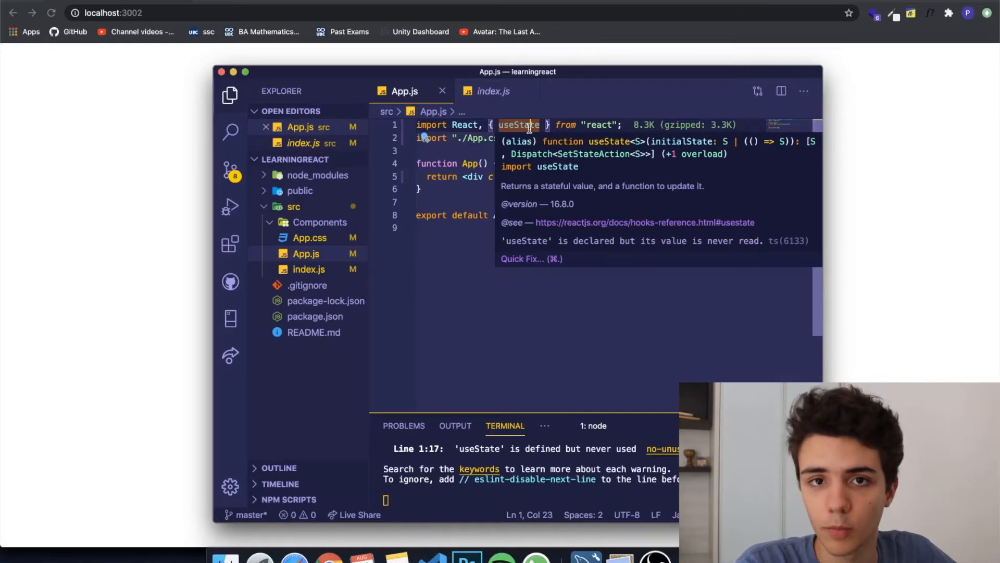
{"action": "left_click", "coordinate": [463, 150]}
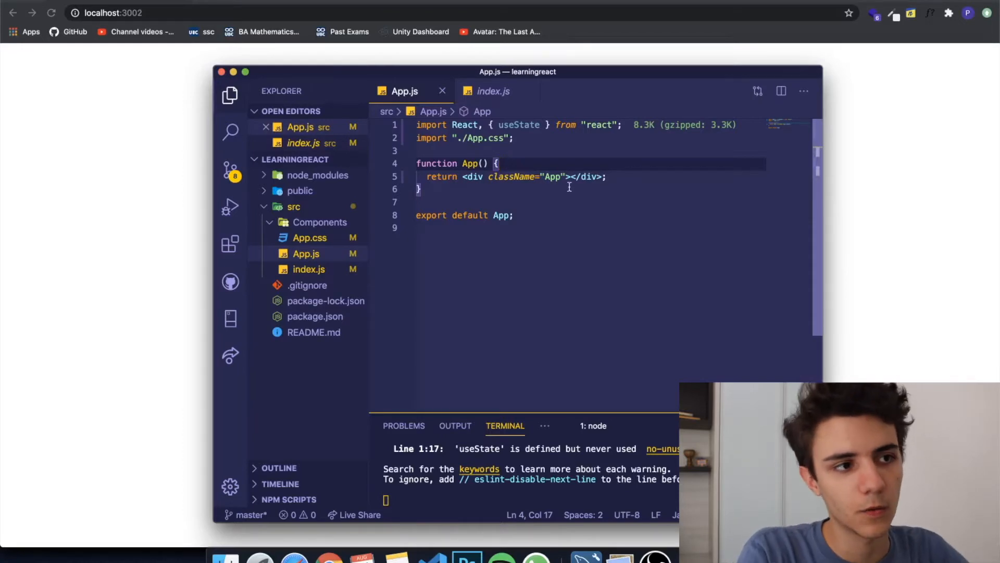
{"action": "type", "text": ","}
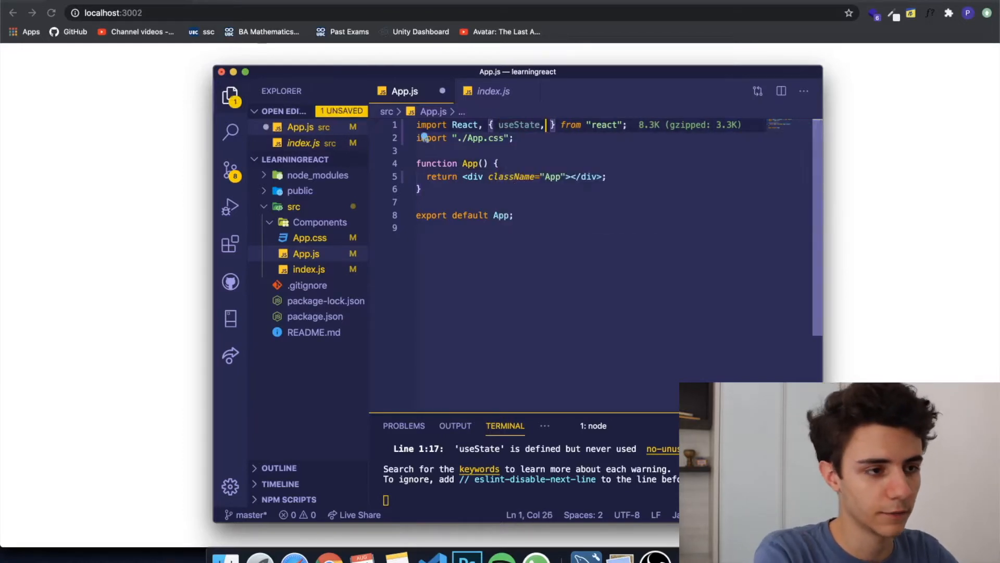
{"action": "type", "text": "useEffect"}
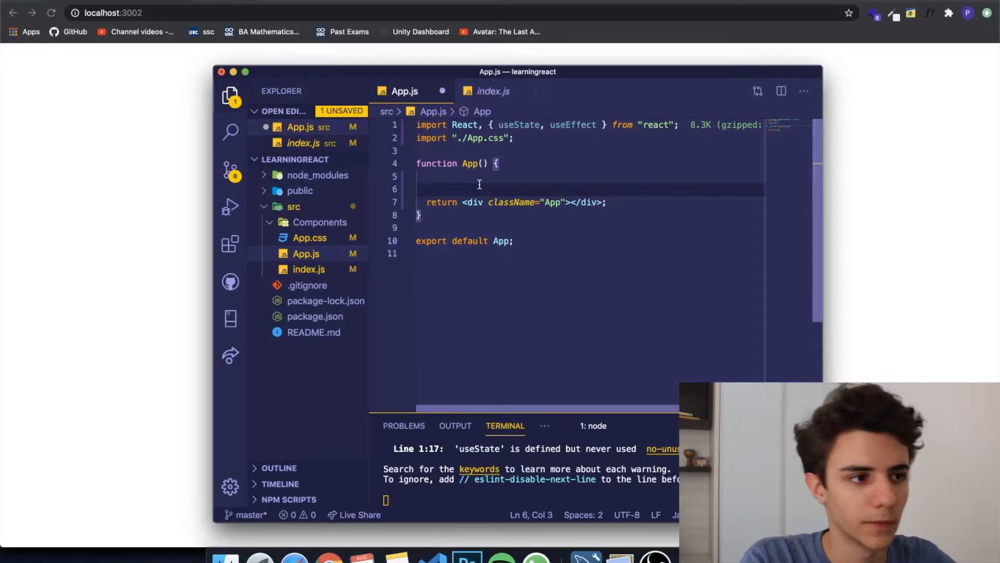
- Declare const [number, setNumber] = useState(0) inside App
{"action": "type", "text": "const"}
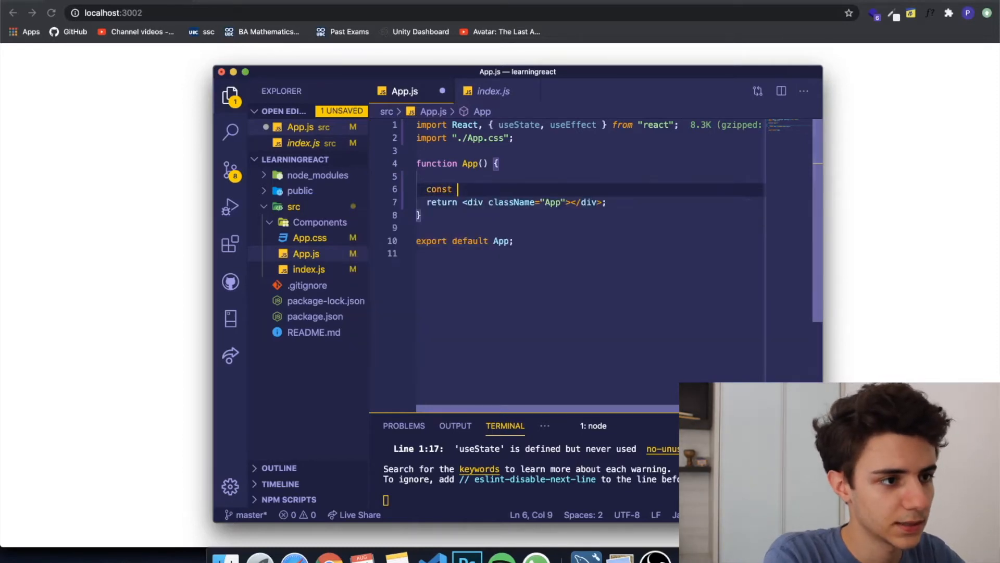
{"action": "type", "text": "[number, setNumb"}
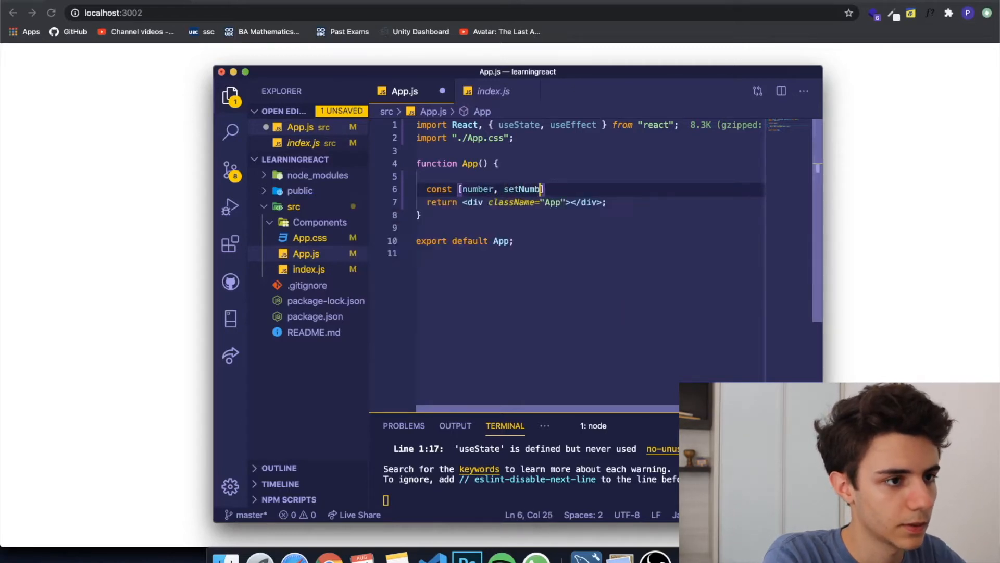
{"action": "type", "text": "er] ="}
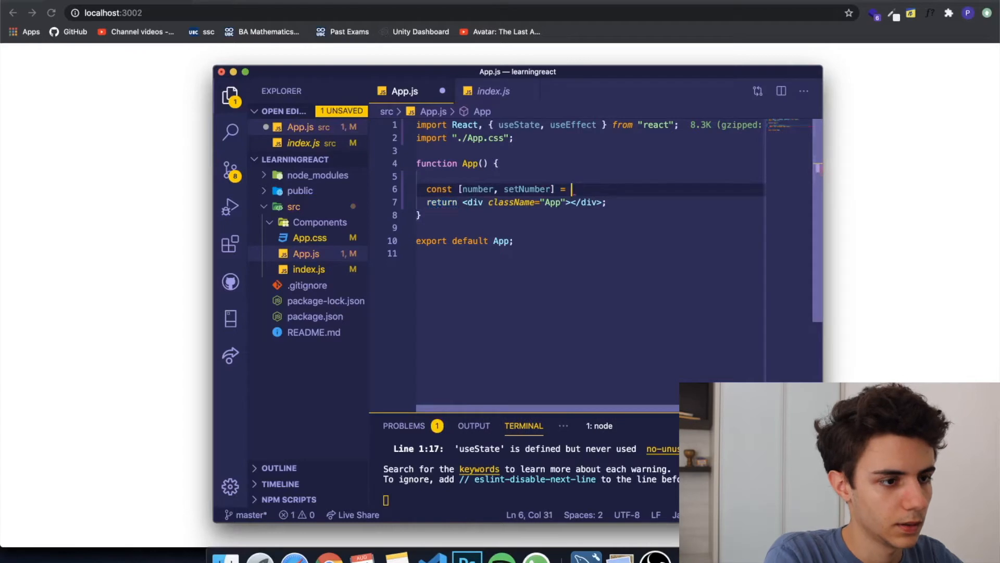
{"action": "type", "text": "useState"}
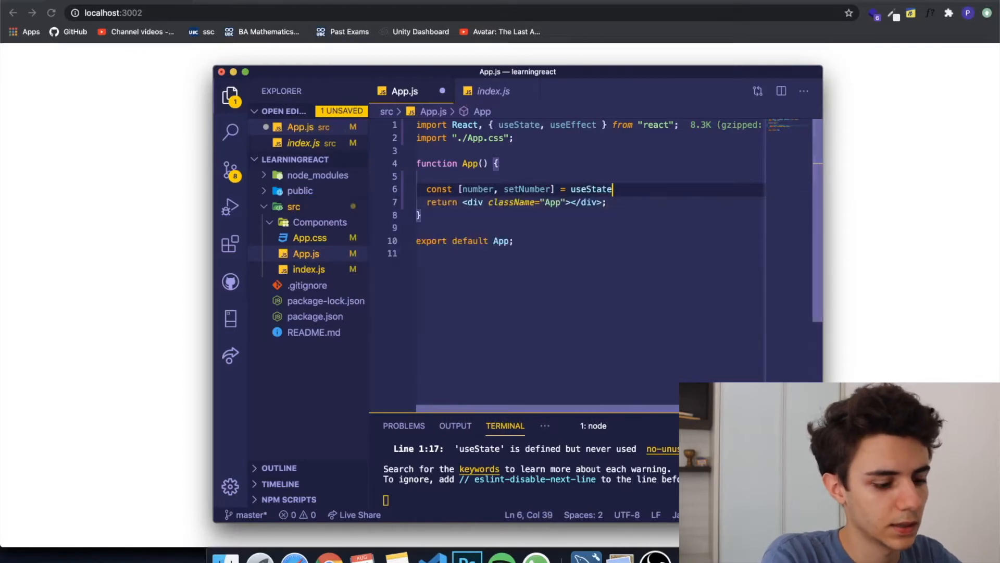
{"action": "type", "text": "()"}
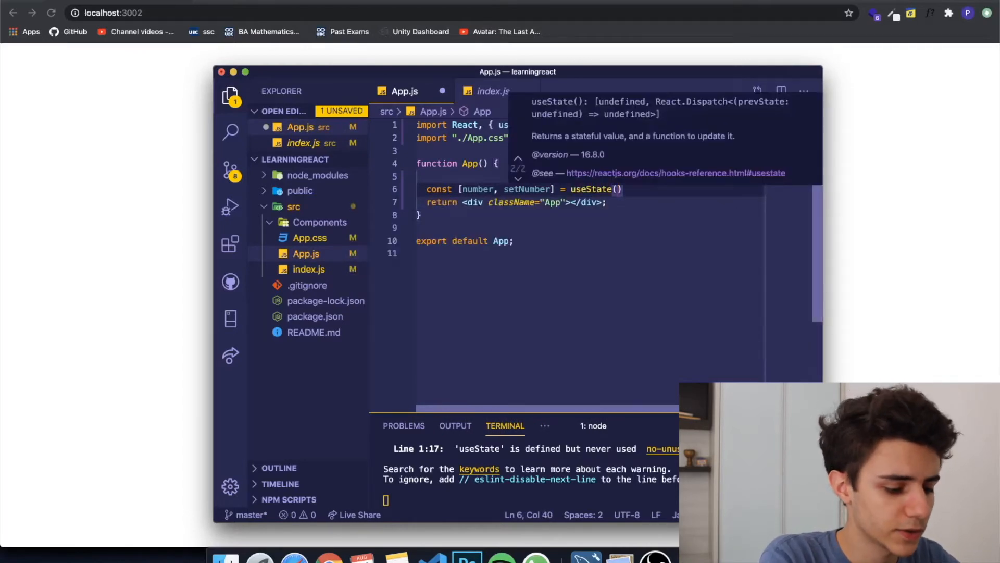
{"action": "type", "text": "0"}
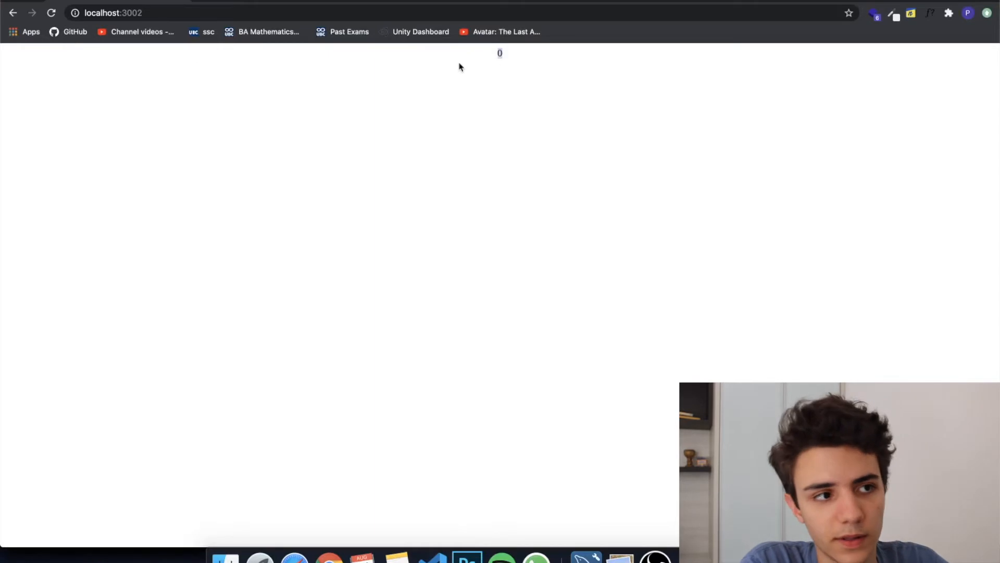
{"action": "mouse_move", "coordinate": [432, 557]}
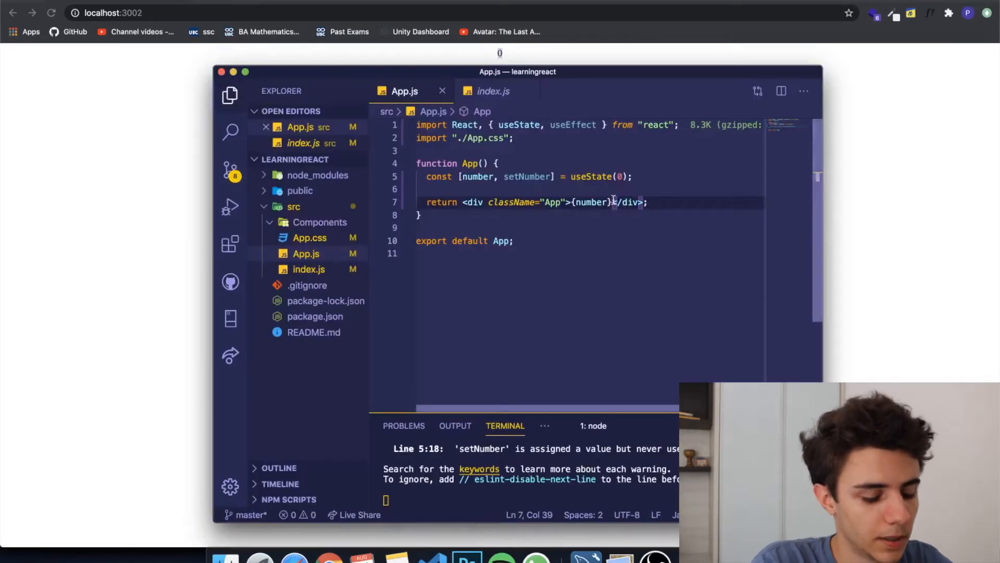
- Add a button labelled Increase Number after {number}, correcting the mistyped label
{"action": "type", "text": "<button> </button><"}
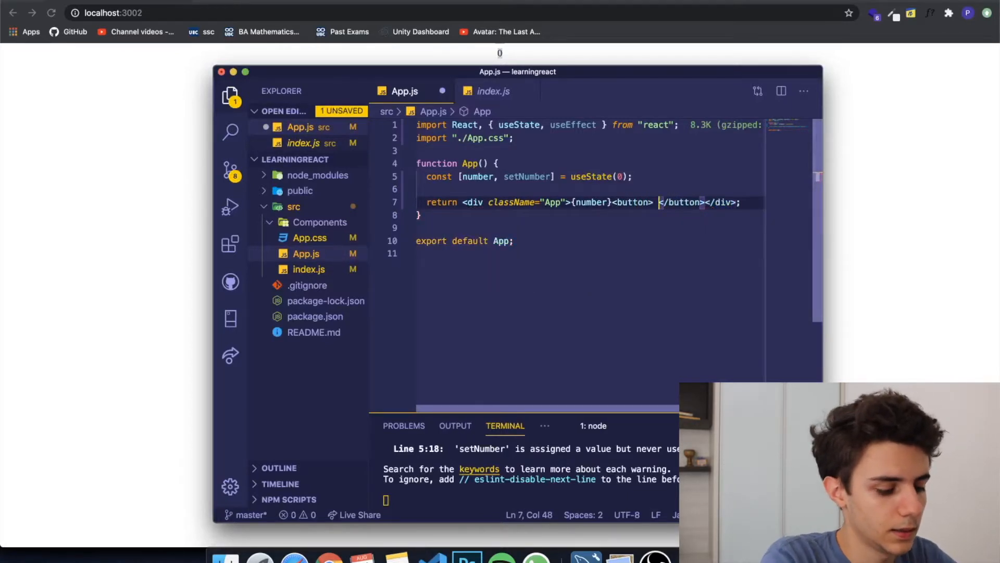
{"action": "type", "text": "Add N"}
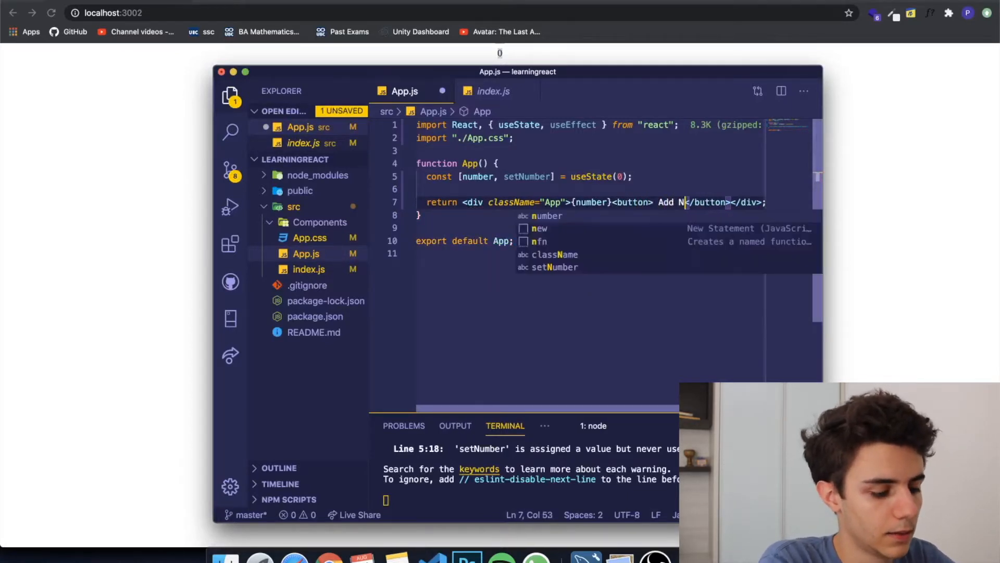
{"action": "key", "text": "Backspace"}
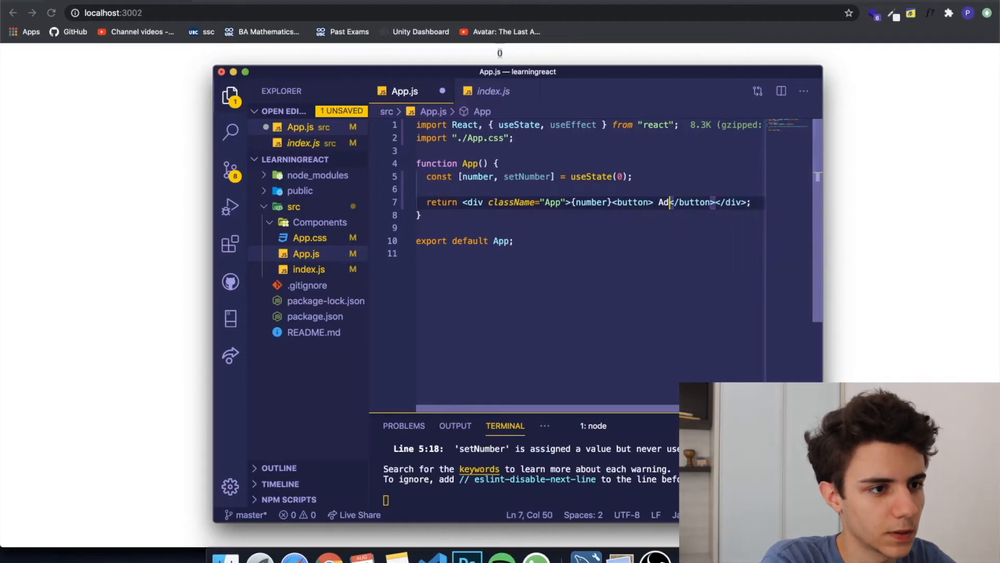
{"action": "type", "text": "Incv"}
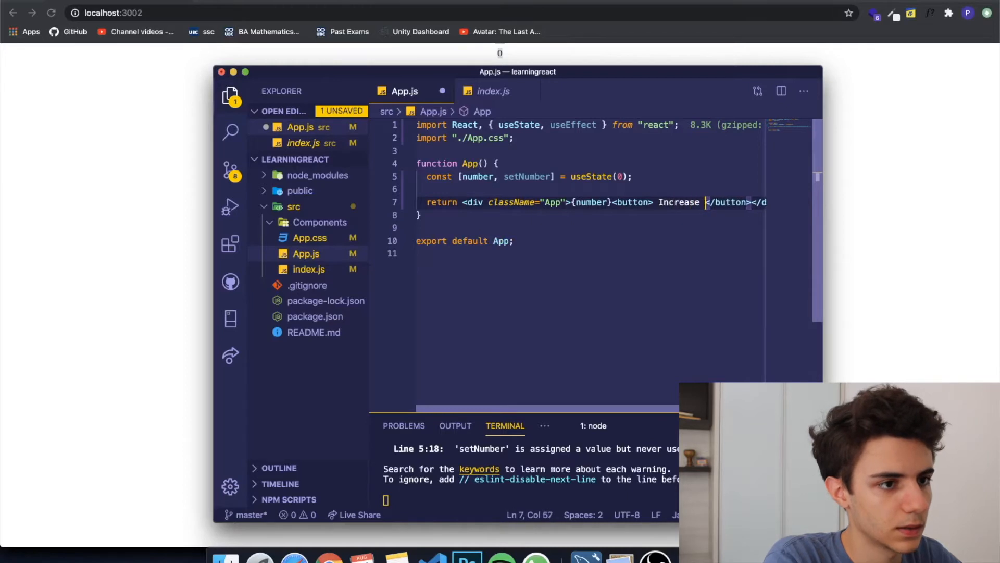
{"action": "type", "text": "Number</button>"}
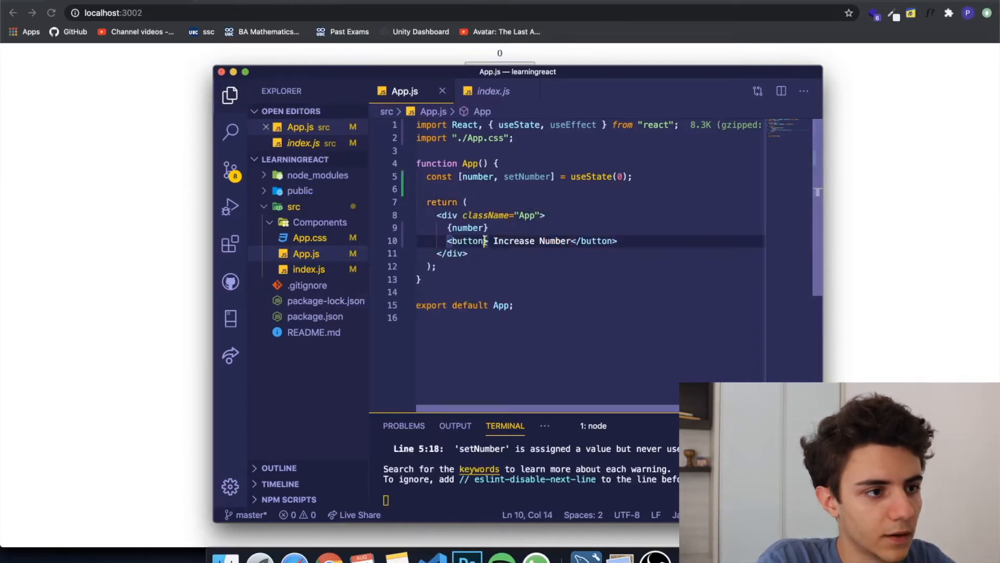
- Give the button an onClick handler calling setNumber(number + 1)
{"action": "type", "text": "onc"}
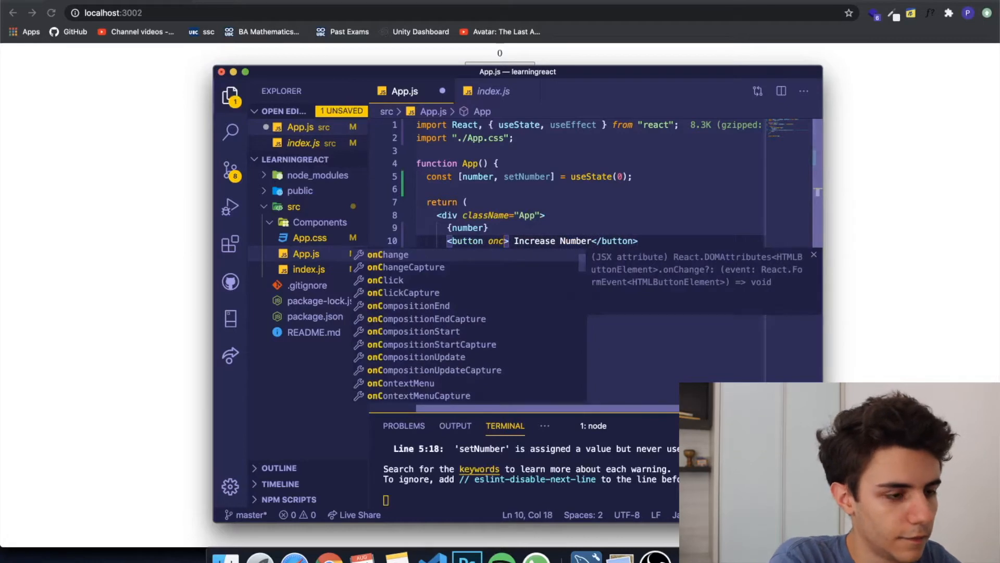
{"action": "key", "text": "Backspace"}
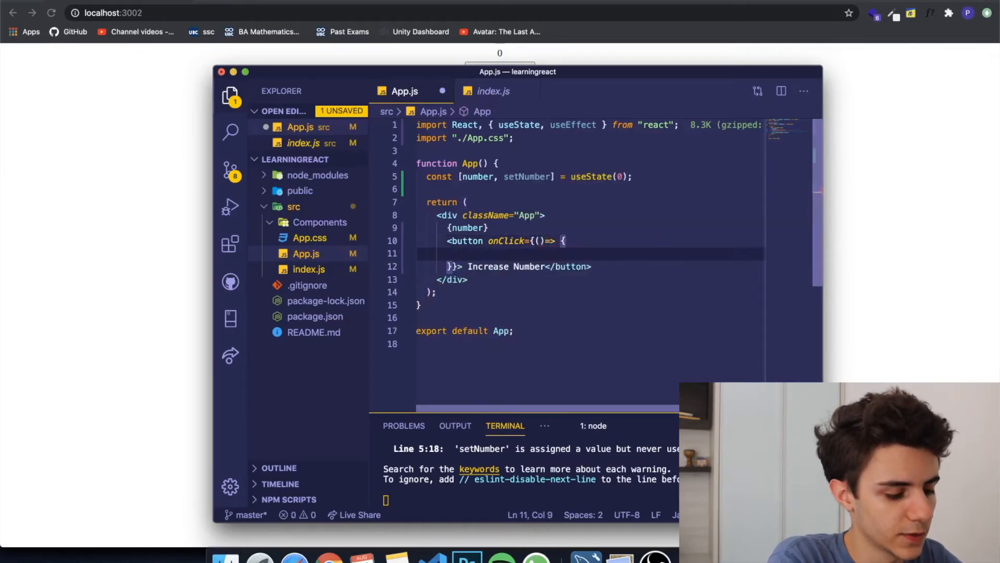
{"action": "type", "text": "setNumber("}
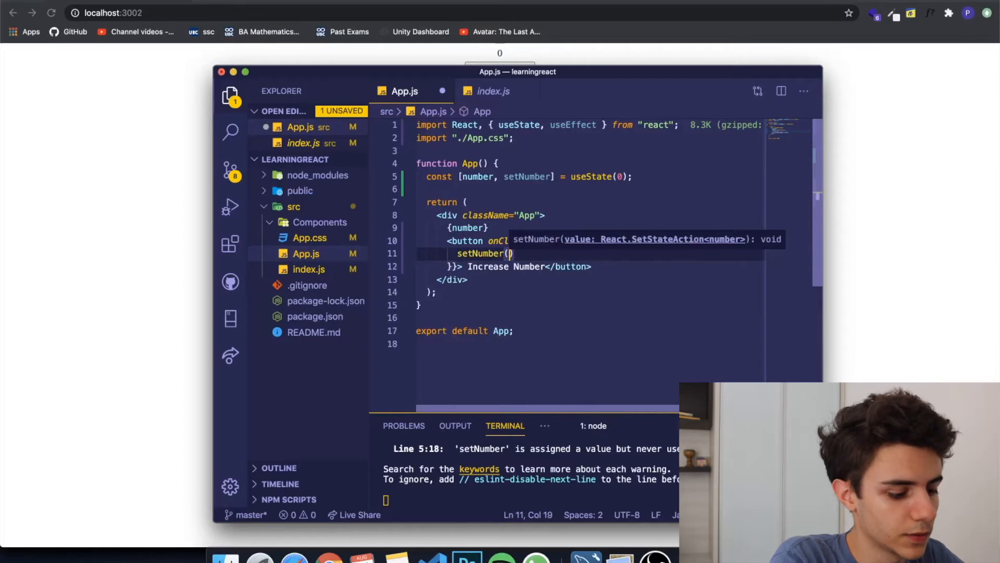
{"action": "type", "text": "number++"}
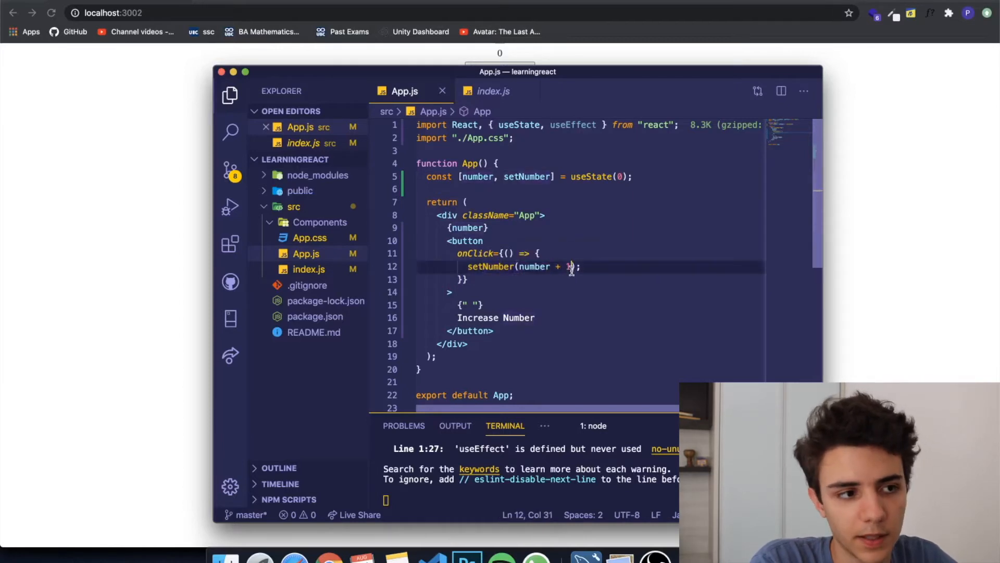
{"action": "type", "text": "1"}
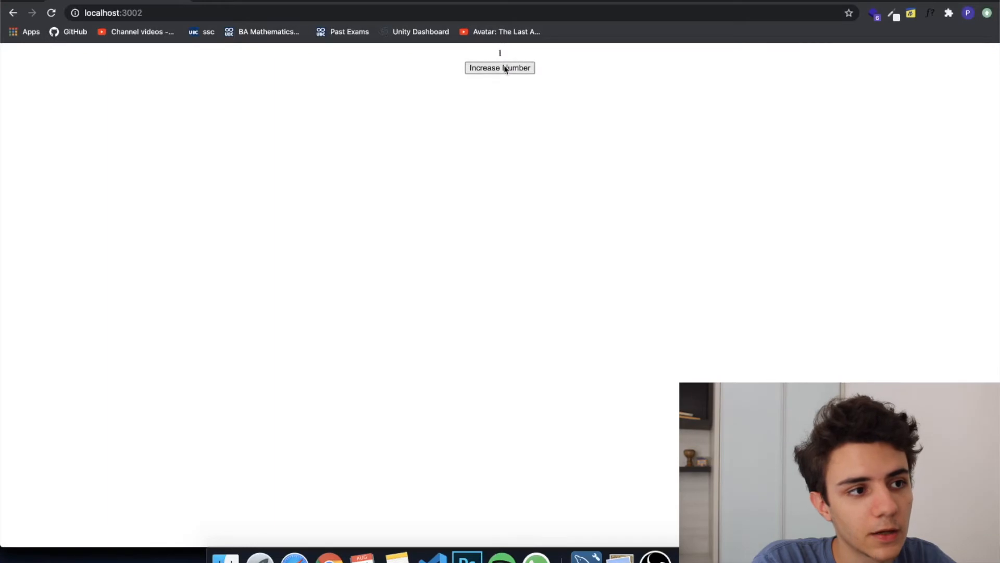
- Raise the page counter with Increase Number, then return to App.js
{"action": "left_click", "coordinate": [500, 68]}
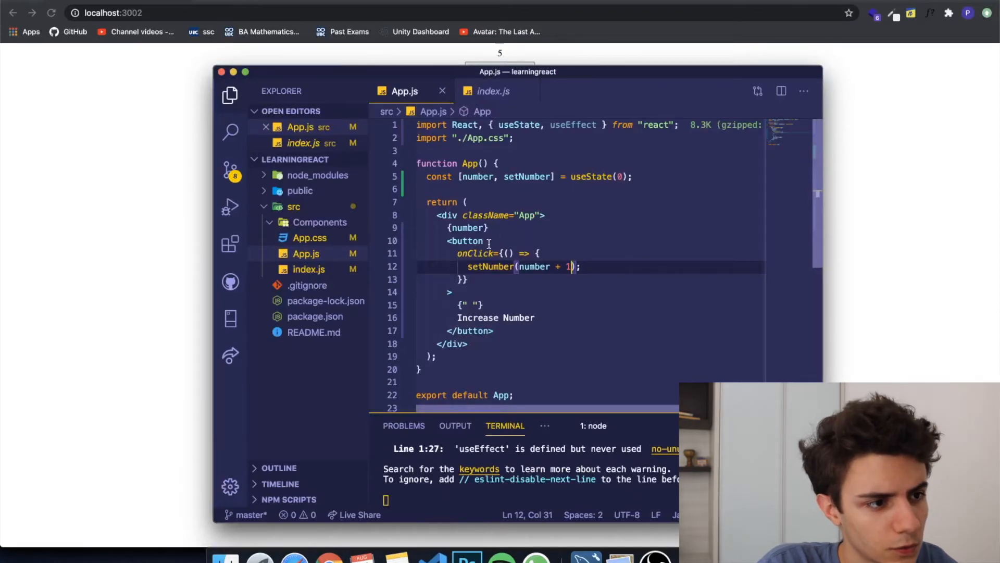
{"action": "left_click", "coordinate": [538, 215]}
{"action": "type", "text": " style={{}}"}
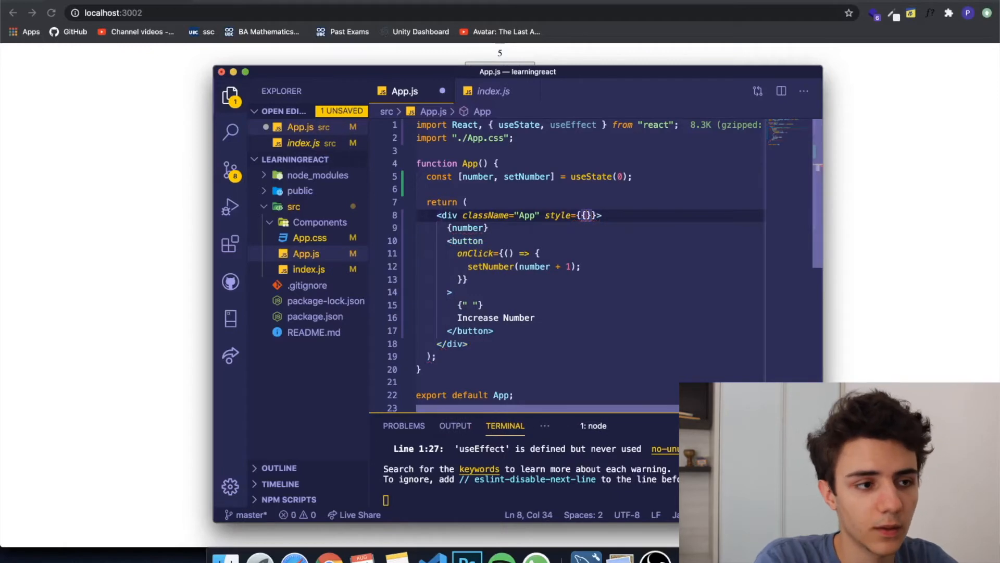
- Write fontSize: 30 inside the App div's style attribute
{"action": "left_click_drag", "start_coordinate": [578, 215], "coordinate": [602, 216]}
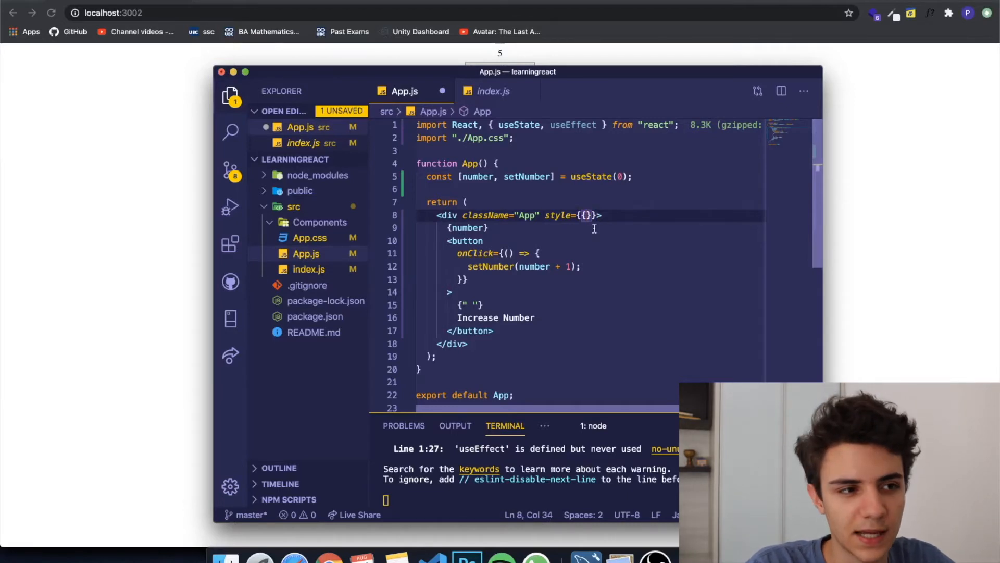
{"action": "type", "text": "fontSize"}
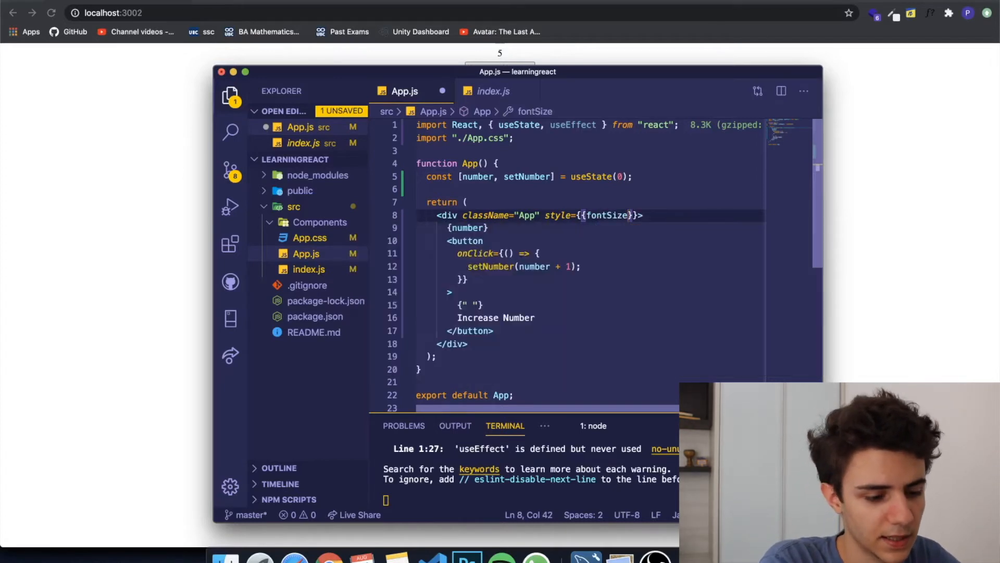
{"action": "type", "text": ":"}
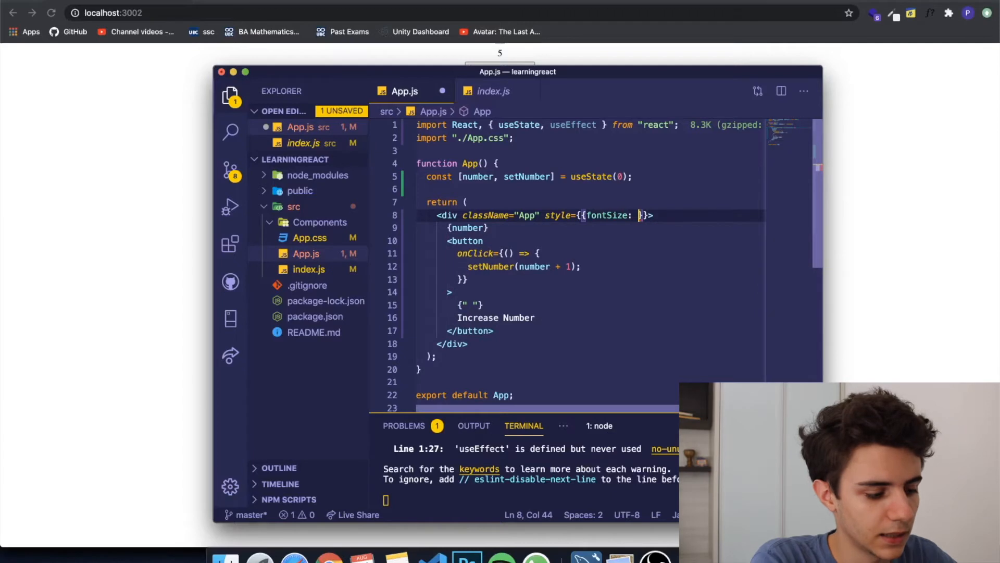
{"action": "type", "text": "30"}
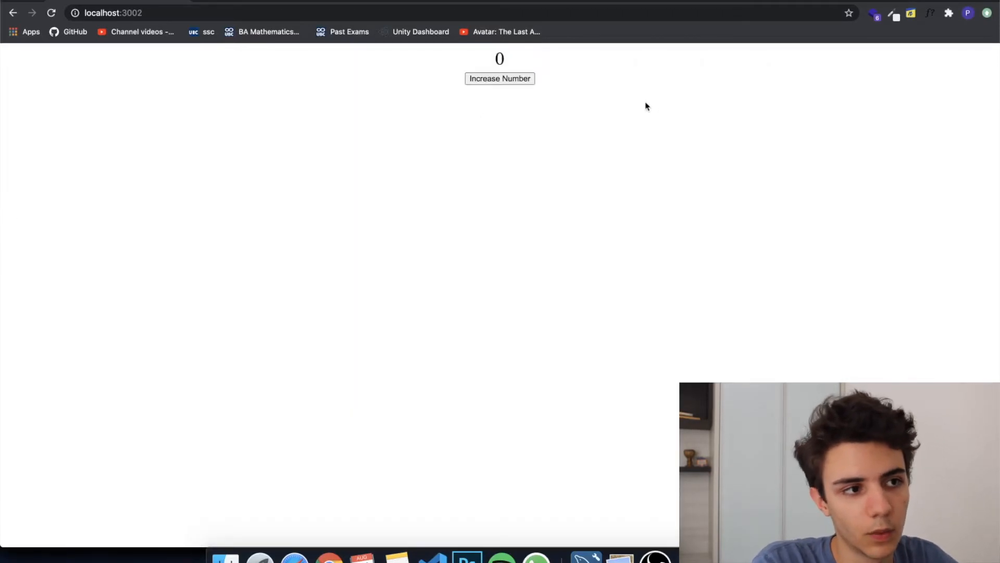
{"action": "mouse_move", "coordinate": [140, 225]}
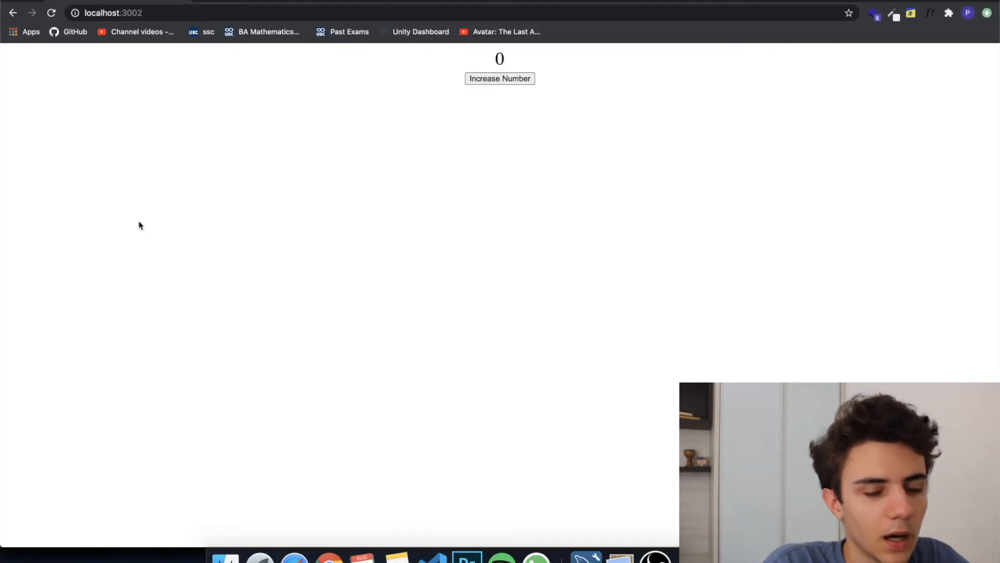
{"action": "mouse_move", "coordinate": [432, 554]}
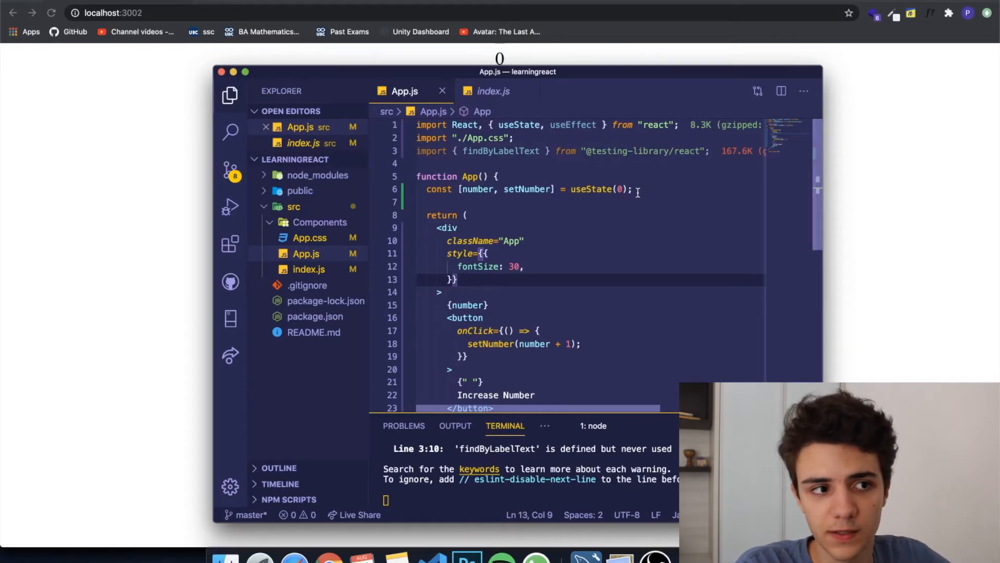
- Start a useEffect(() => { }) call on a new line below the useState declaration
{"action": "key", "text": "enter"}
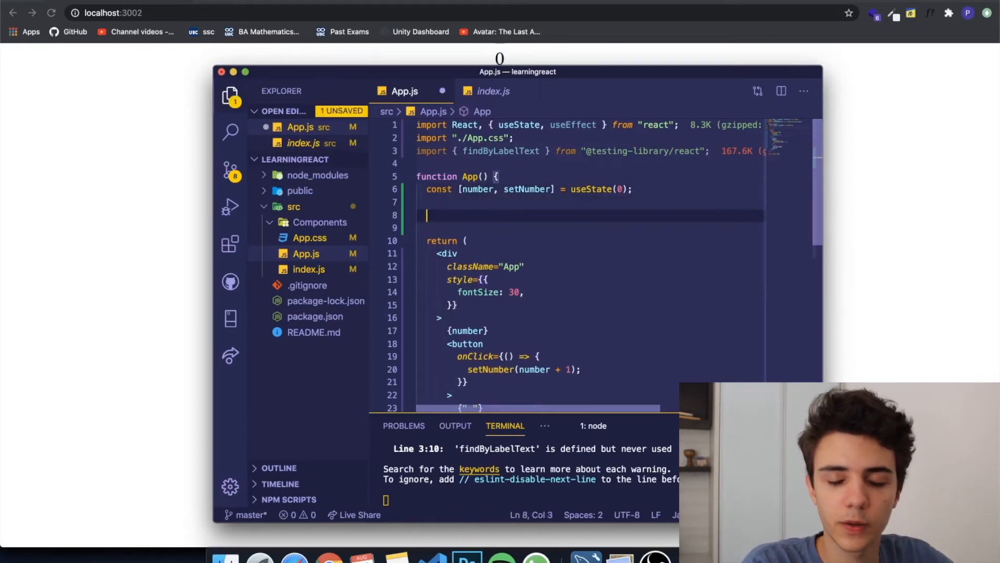
{"action": "type", "text": "useEffect"}
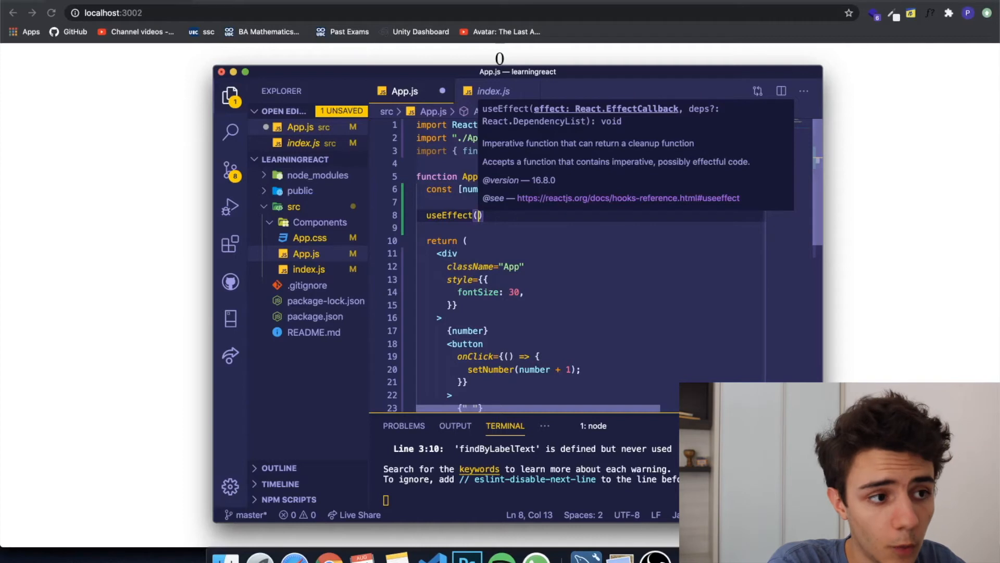
{"action": "type", "text": "()"}
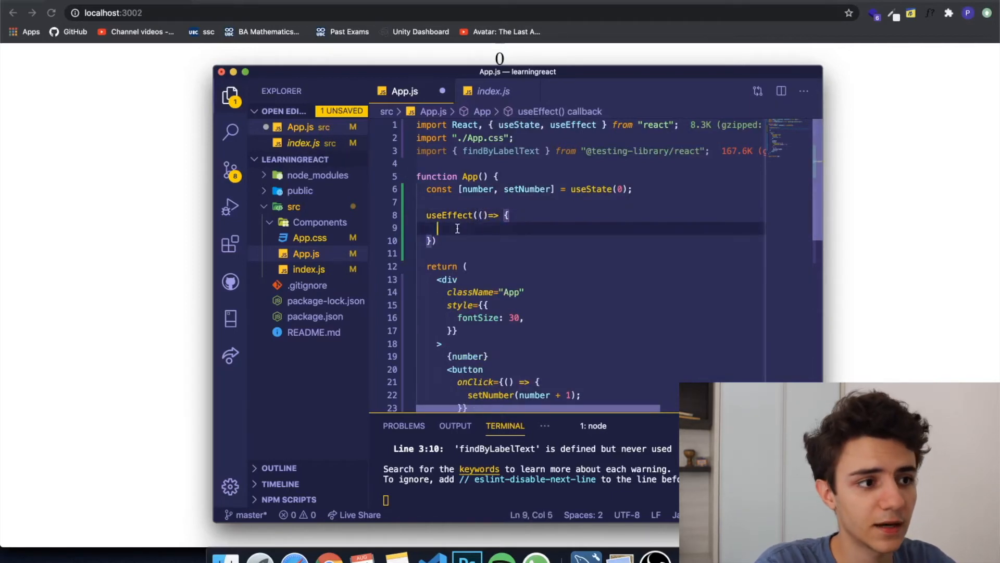
{"action": "mouse_move", "coordinate": [483, 237]}
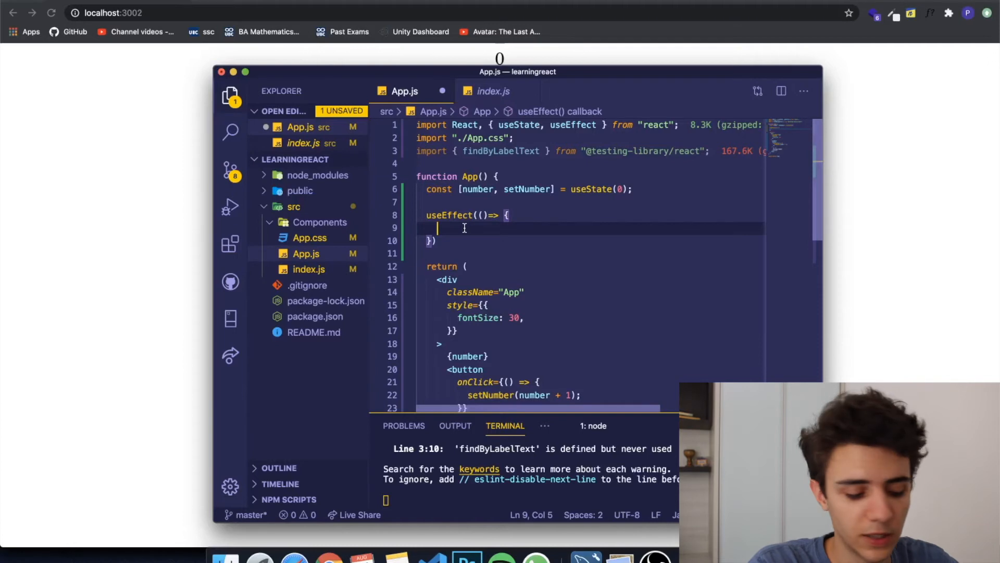
- Log 'page rendered' with console.log inside the effect callback
{"action": "type", "text": "console"}
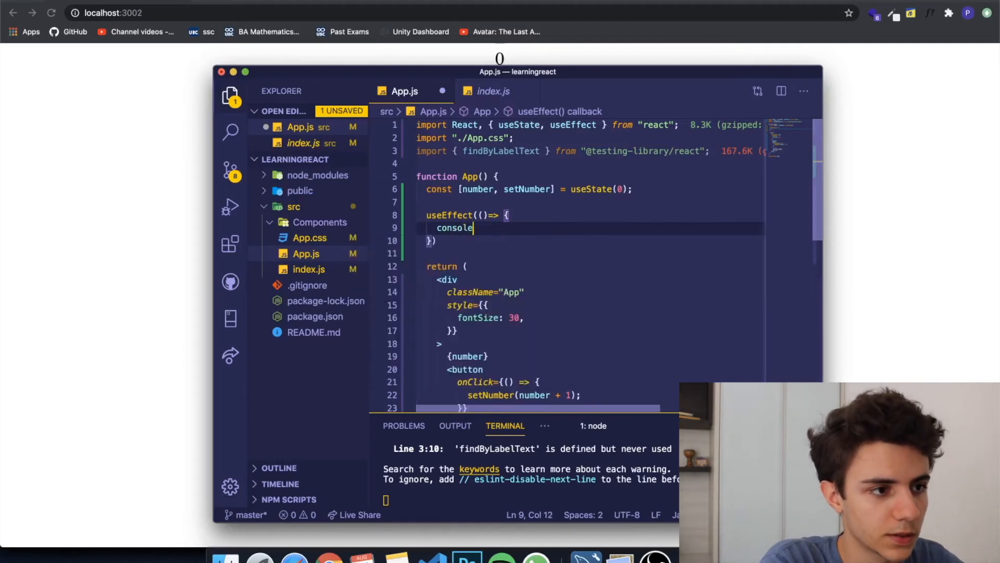
{"action": "type", "text": ".log()"}
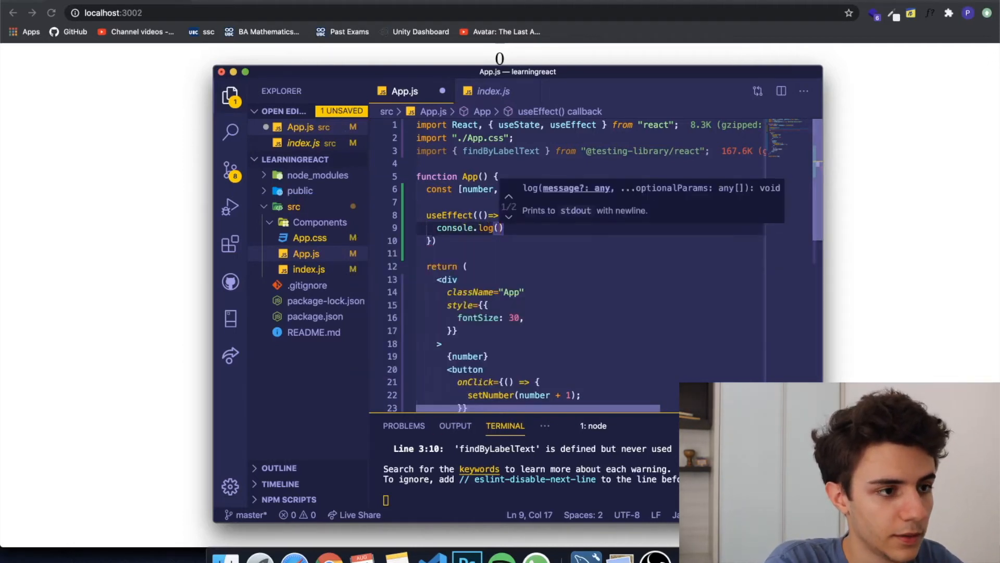
{"action": "type", "text": "''"}
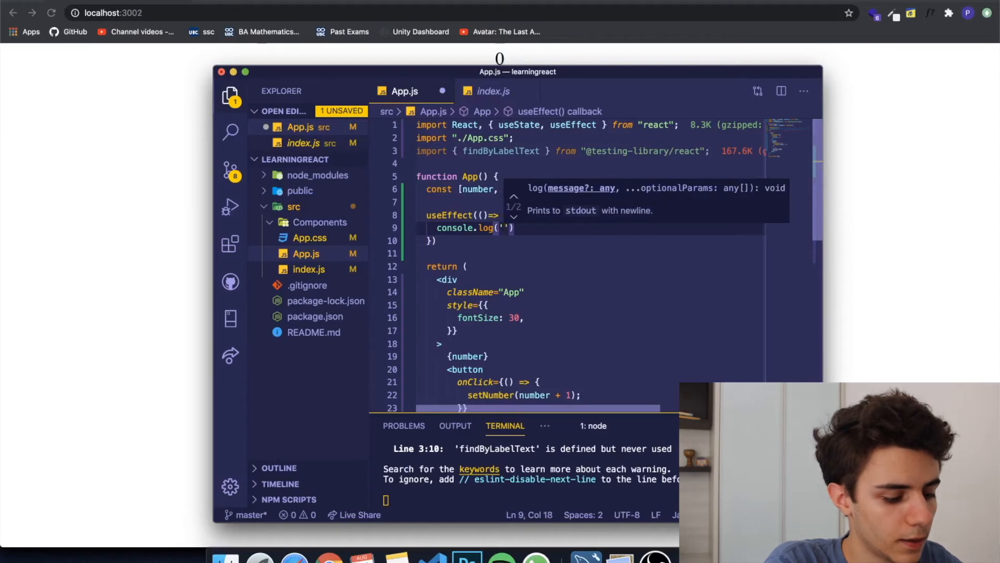
{"action": "type", "text": "page render"}
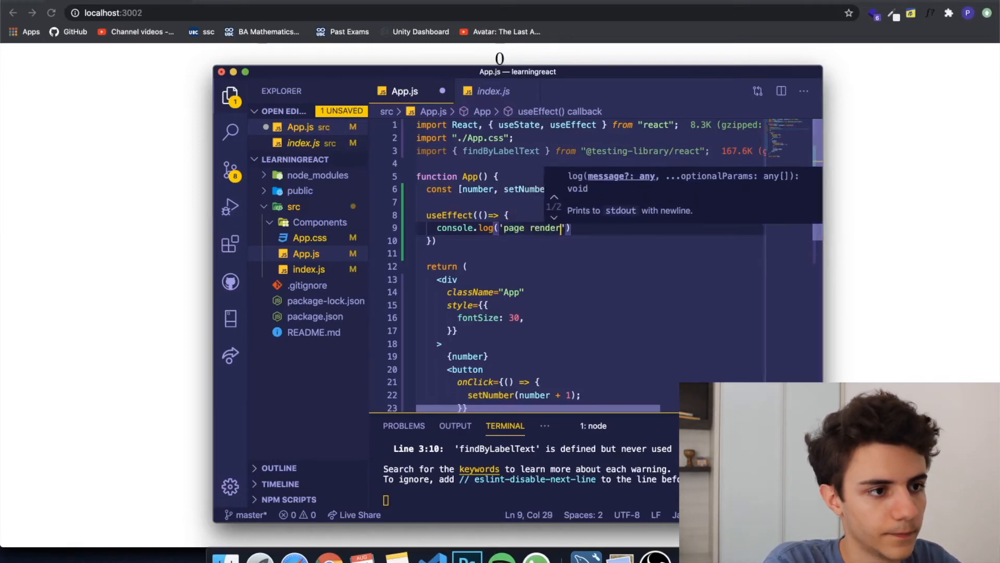
{"action": "type", "text": "ed"}
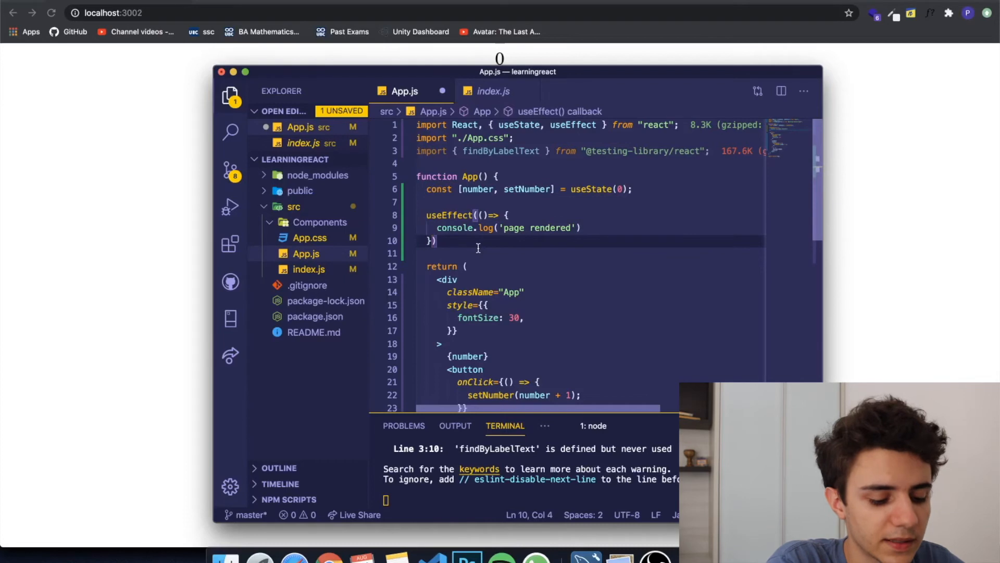
- Add a dependency array containing number to the useEffect call
{"action": "type", "text": ","}
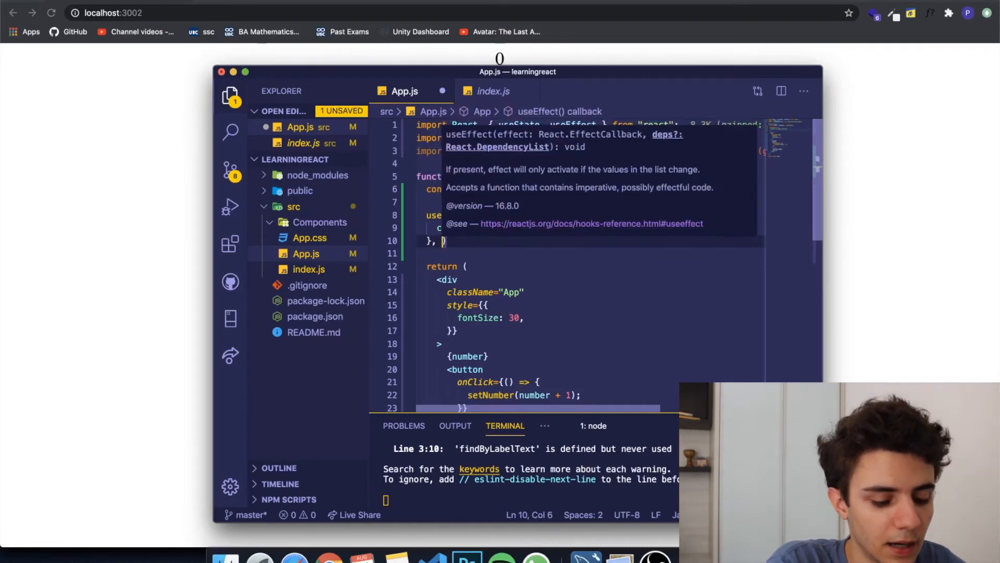
{"action": "type", "text": "["}
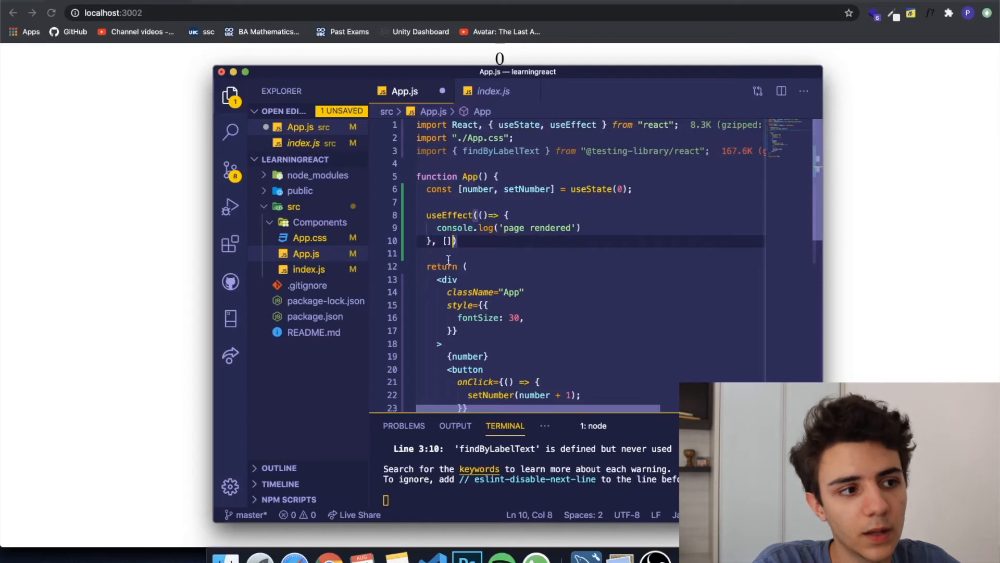
{"action": "left_click", "coordinate": [453, 241]}
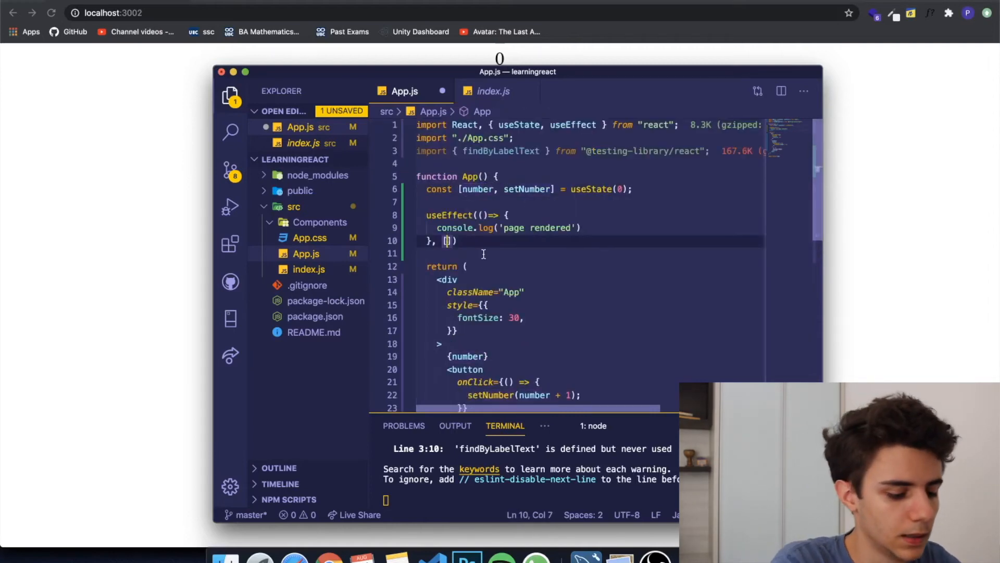
{"action": "type", "text": "number"}
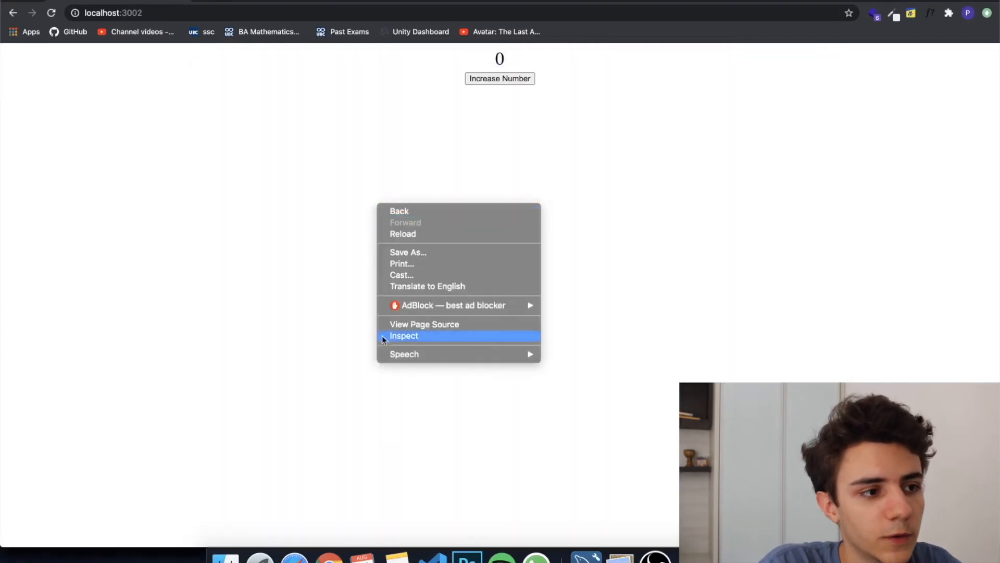
- Show the Chrome console and raise the counter three times, watching 'page rendered' logs
{"action": "left_click", "coordinate": [403, 336]}
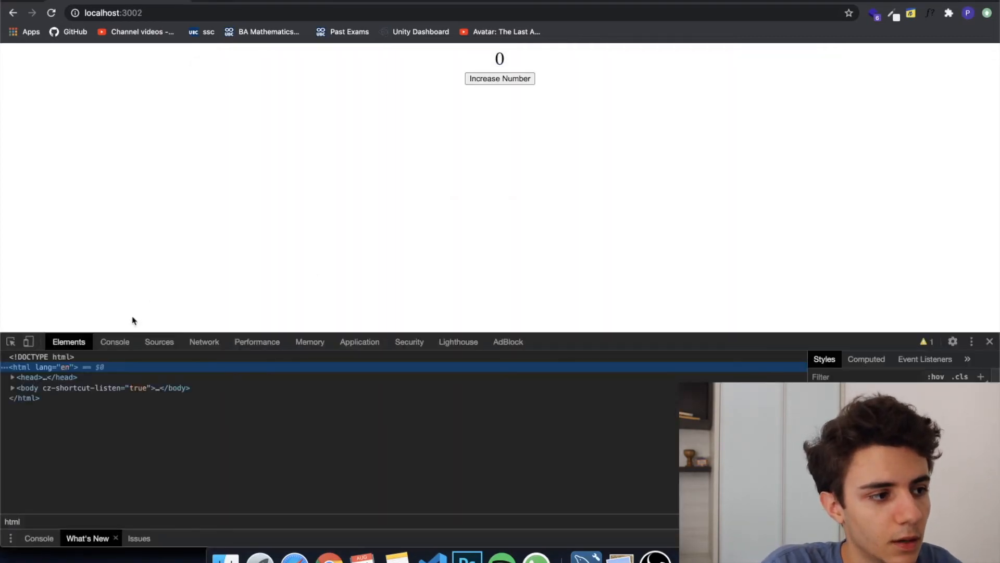
{"action": "left_click", "coordinate": [115, 341]}
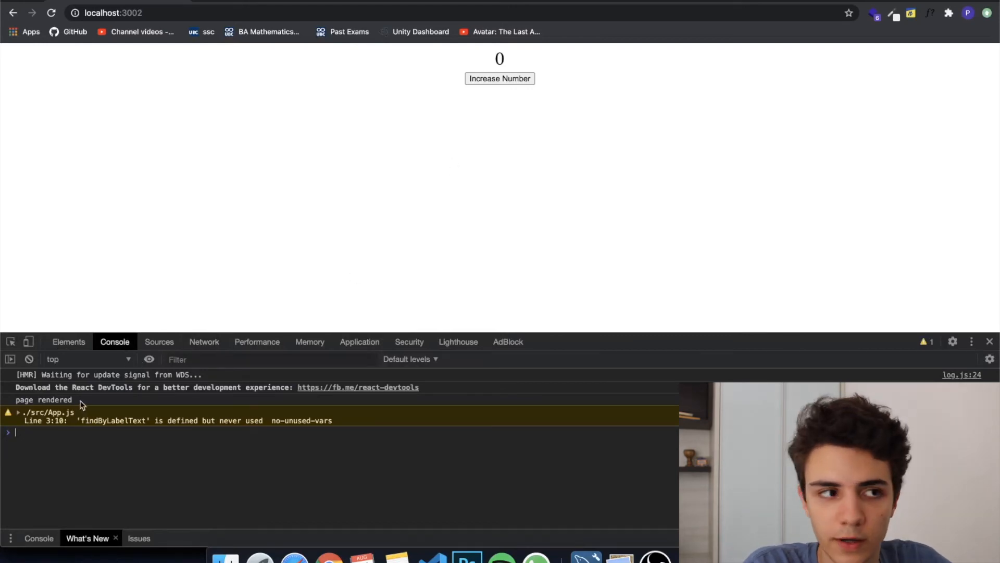
{"action": "left_click", "coordinate": [500, 78]}
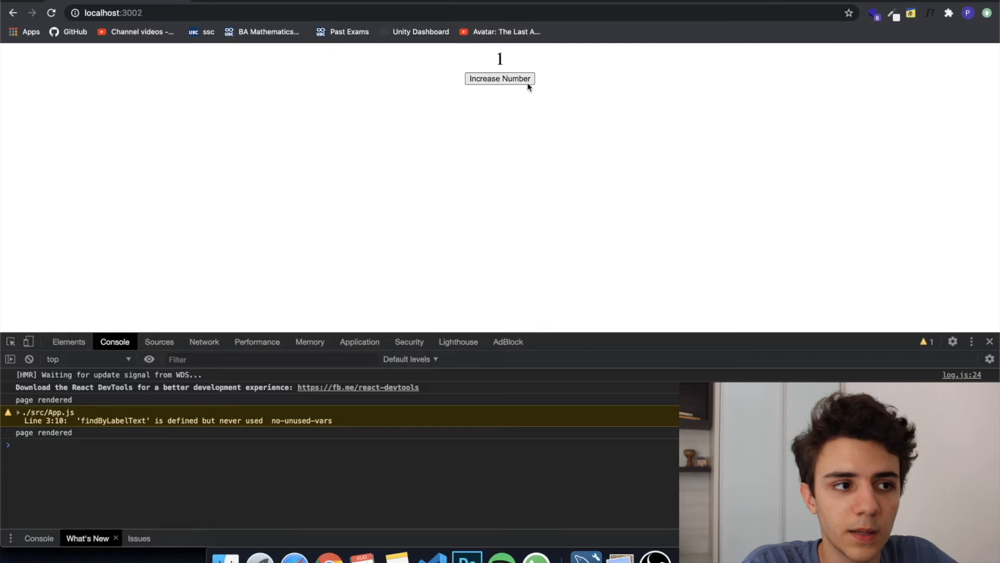
{"action": "left_click", "coordinate": [500, 78]}
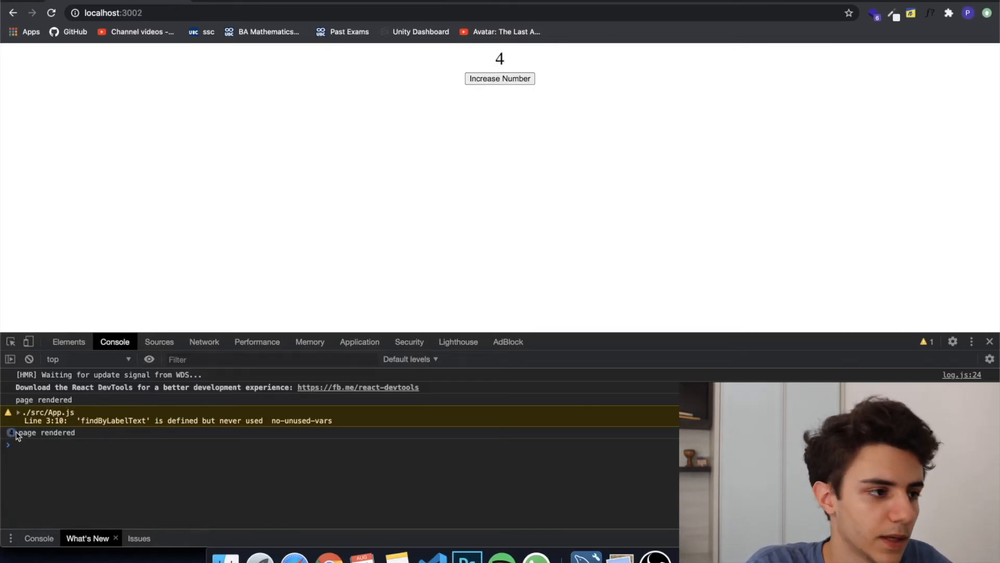
{"action": "left_click", "coordinate": [500, 79]}
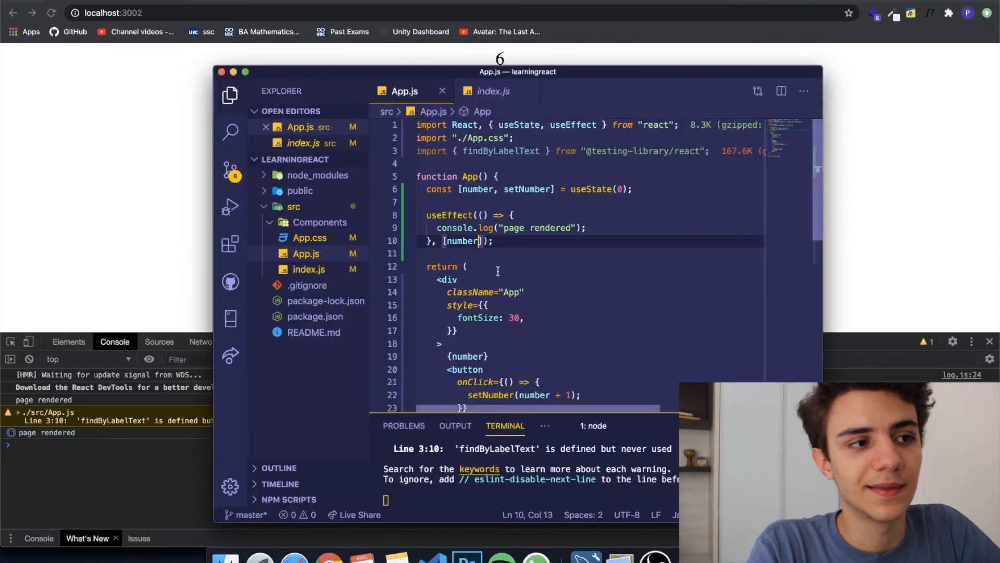
{"action": "mouse_move", "coordinate": [614, 231]}
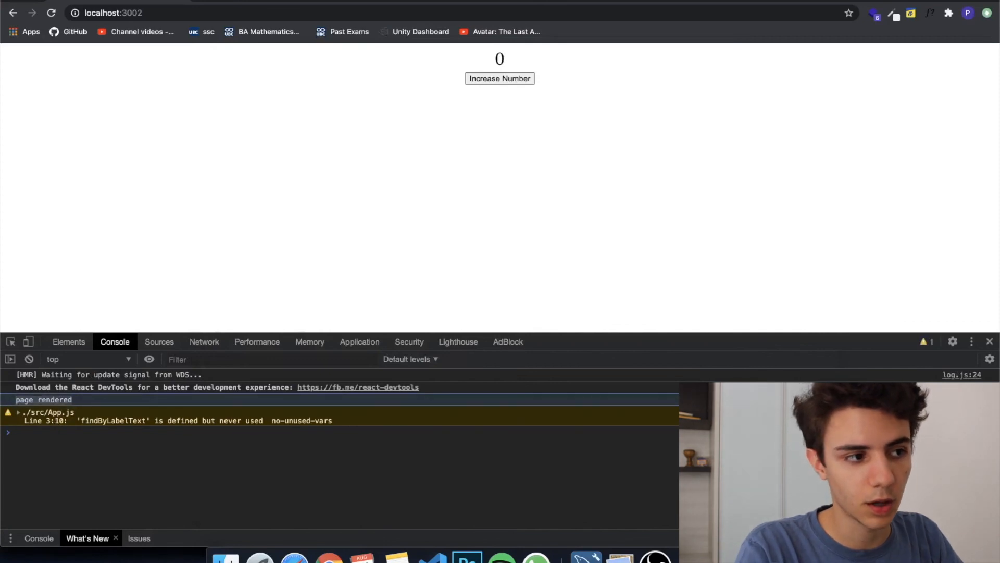
- Keep raising the counter while the console holds a single 'page rendered' entry
{"action": "left_click", "coordinate": [500, 78]}
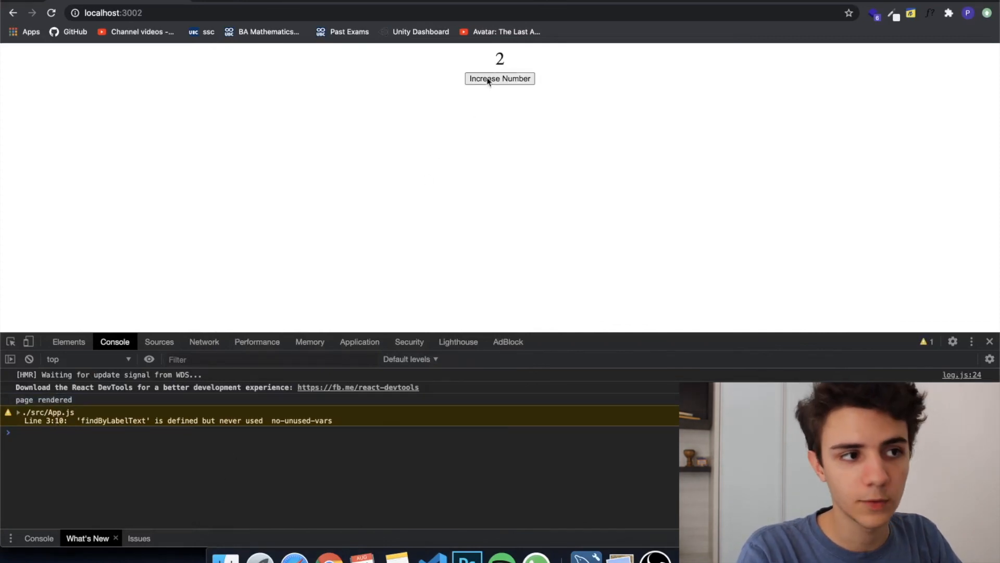
{"action": "left_click", "coordinate": [500, 79]}
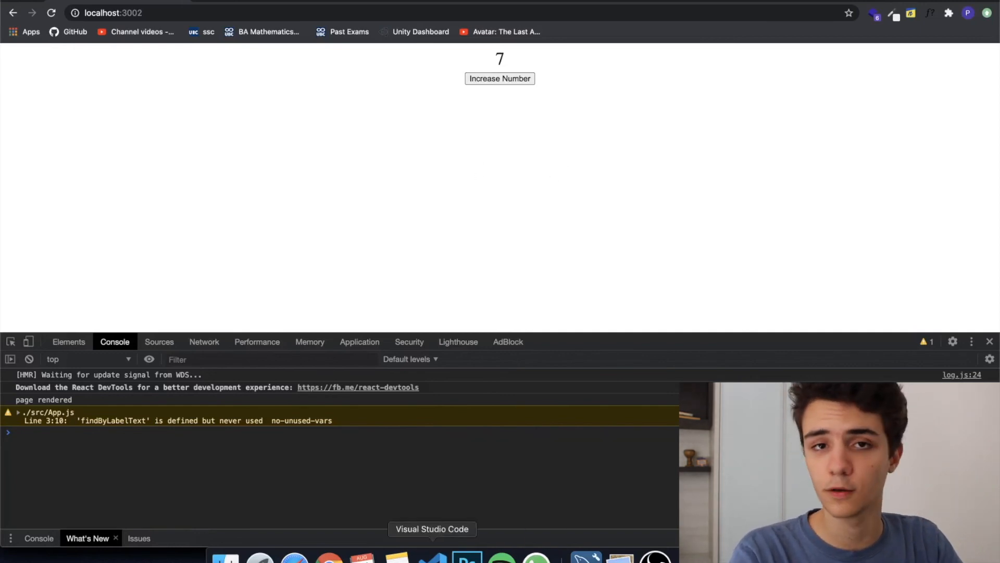
{"action": "mouse_move", "coordinate": [92, 216]}
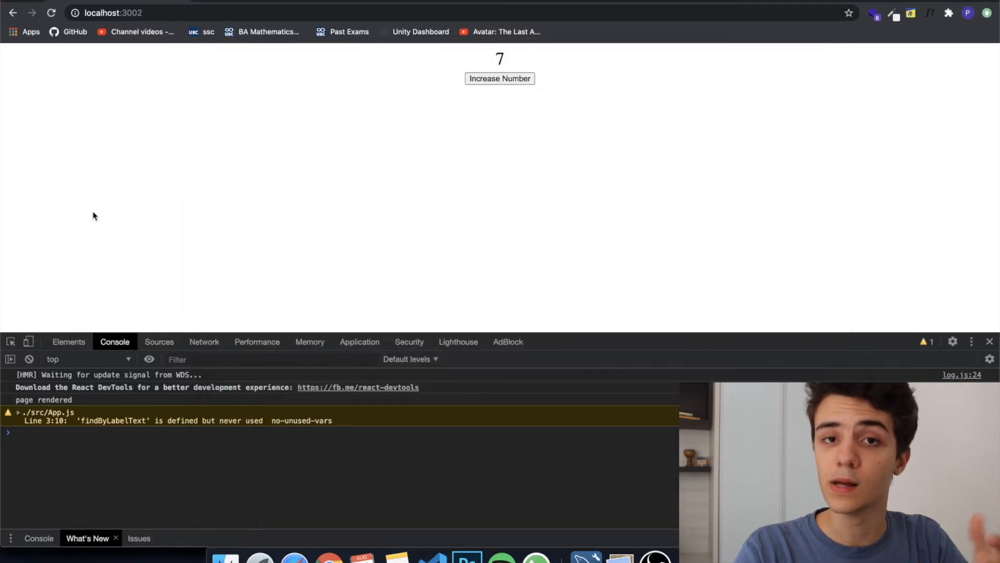